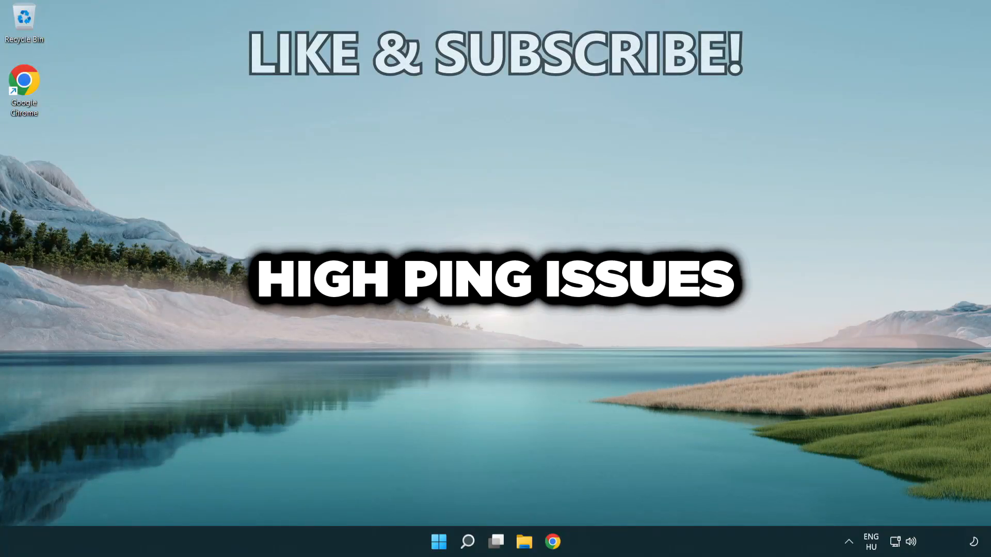
Search Windows for 'cmd' and run Command Prompt as administrator.
left_click(467, 542)
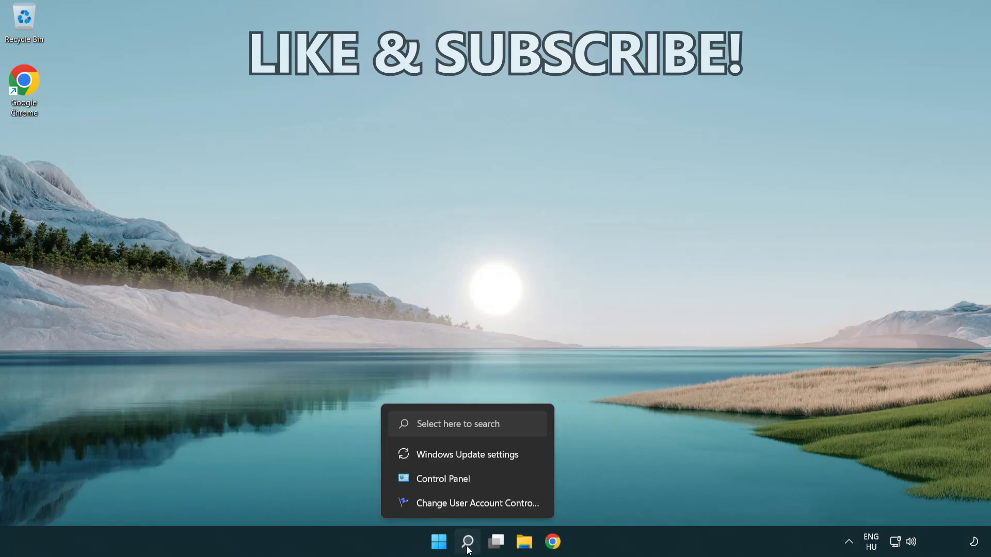
left_click(467, 541)
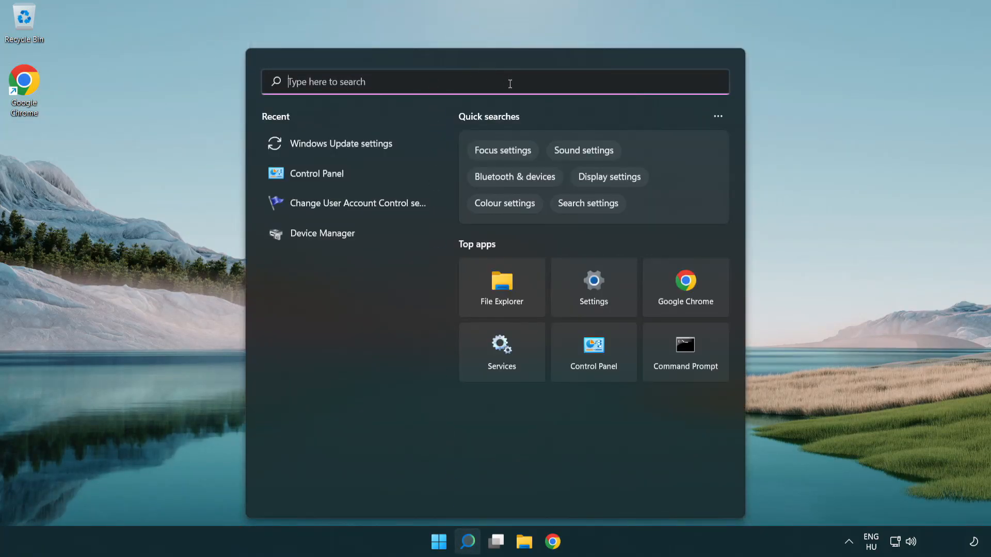
type("cmd")
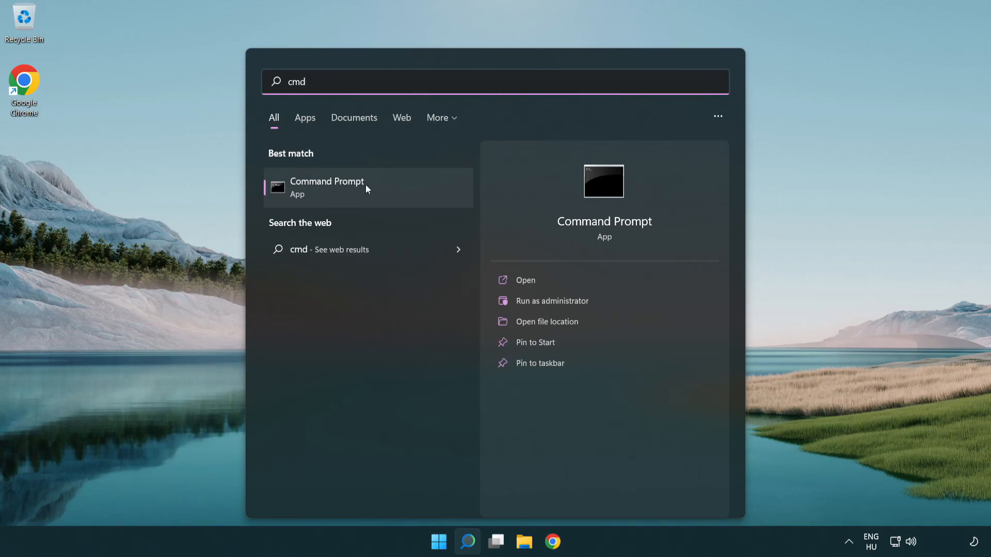
right_click(327, 187)
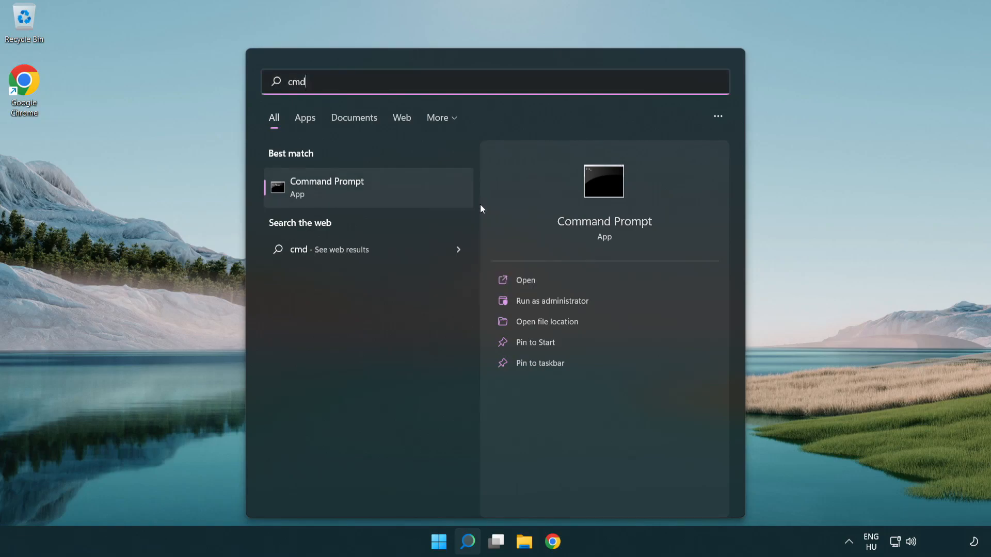
left_click(551, 301)
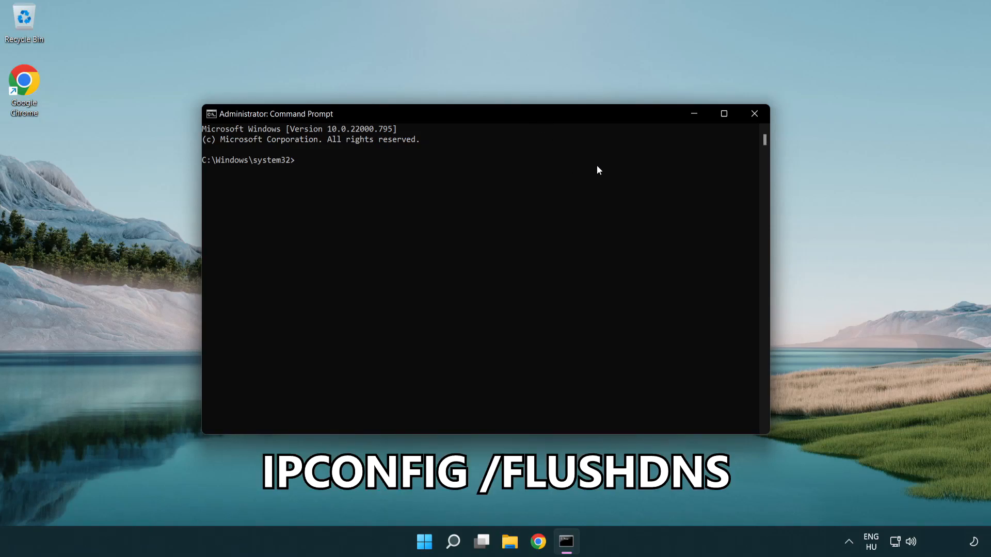
Run ipconfig /flushdns to clear the DNS resolver cache.
type("ipconfig")
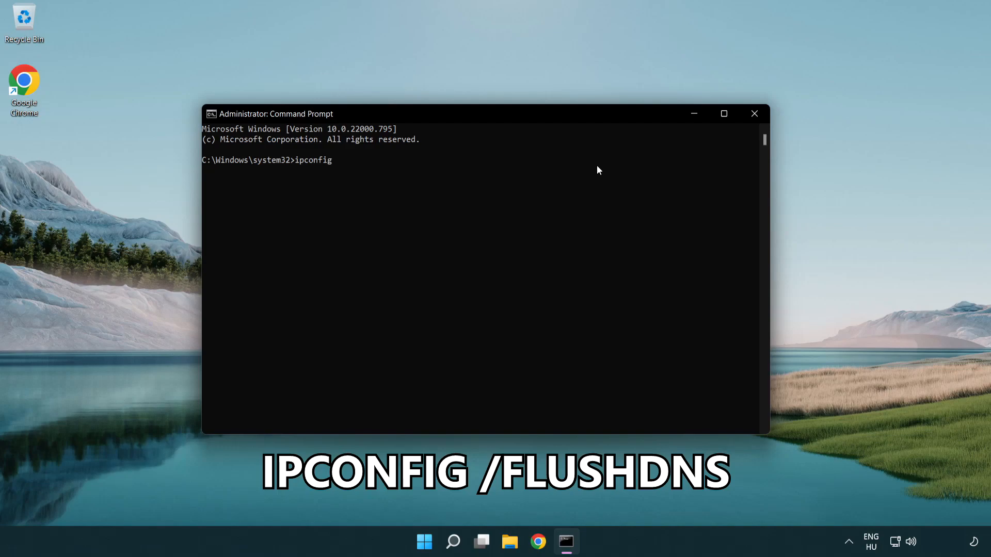
type("/")
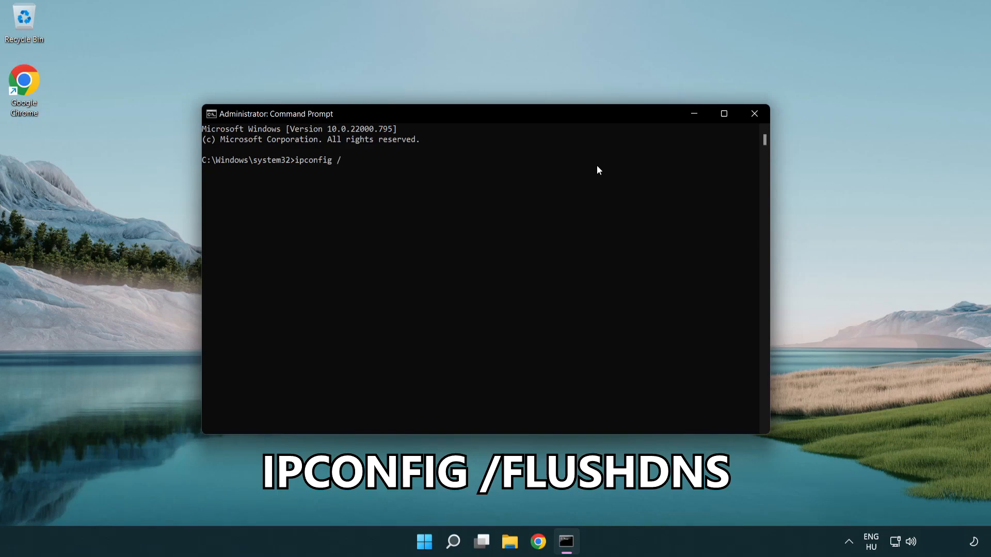
type("flushdns")
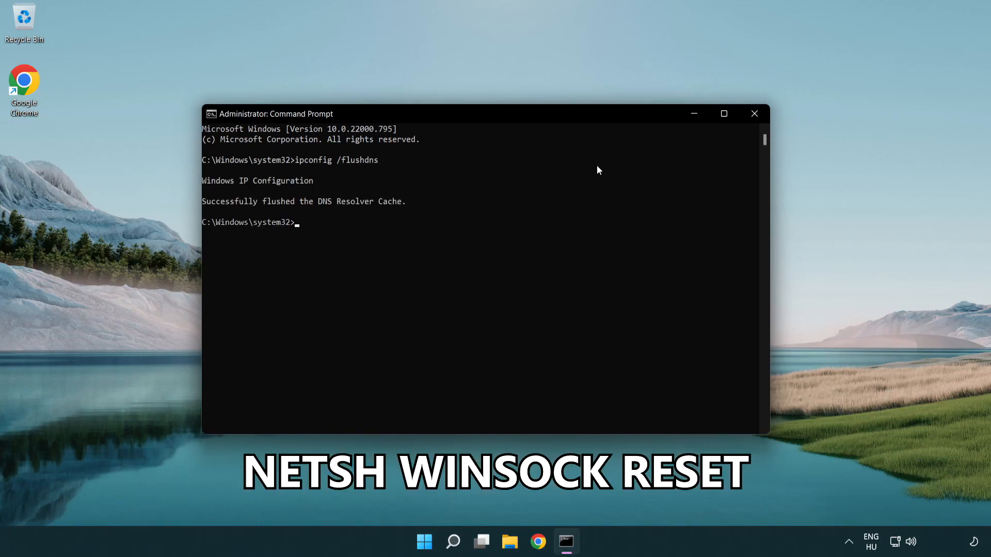
Run netsh winsock reset, then exit Command Prompt.
type("netsh win")
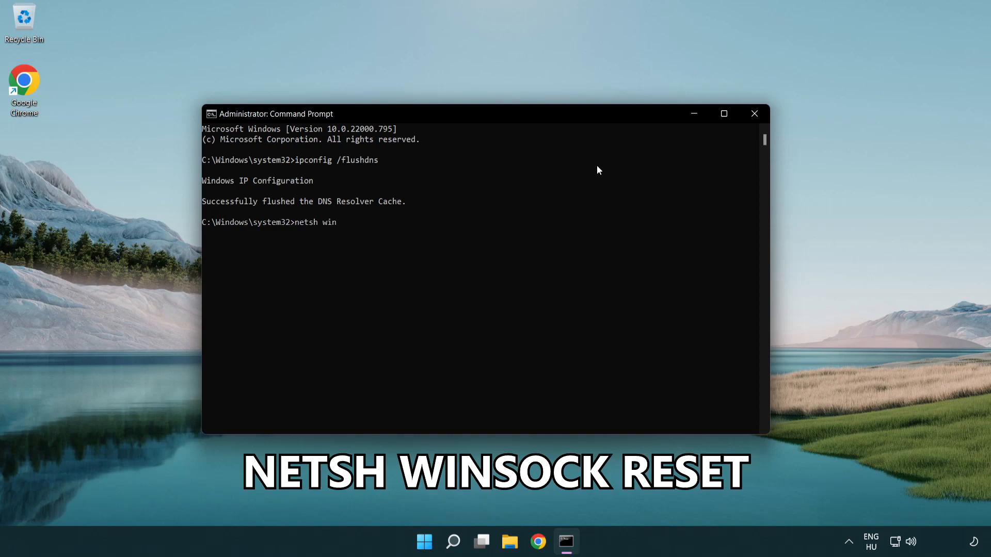
type("sock rese")
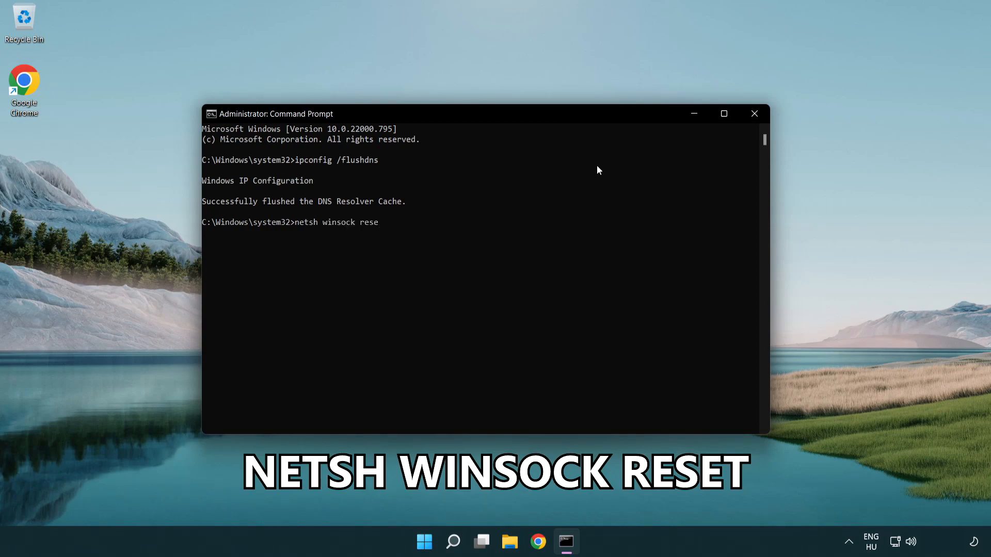
type("t")
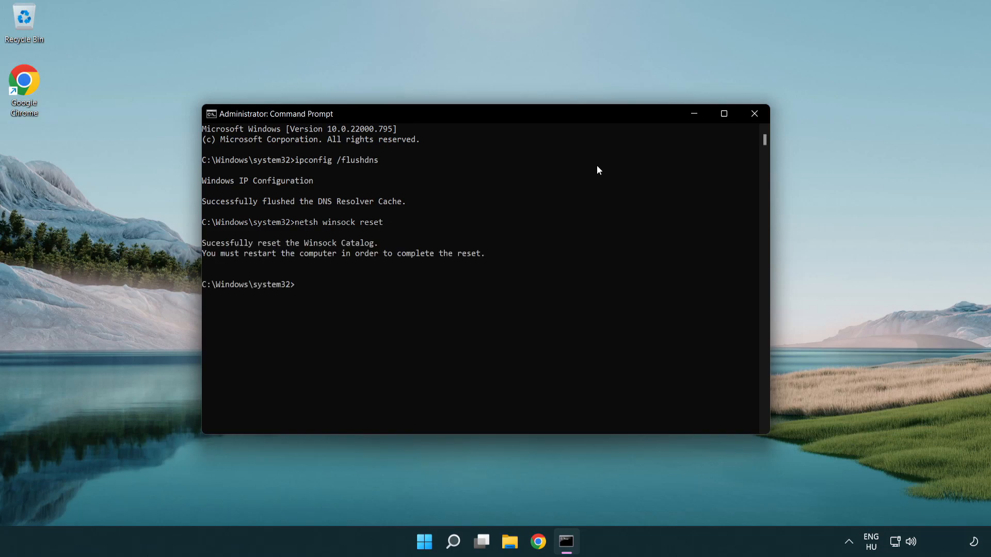
type("ex")
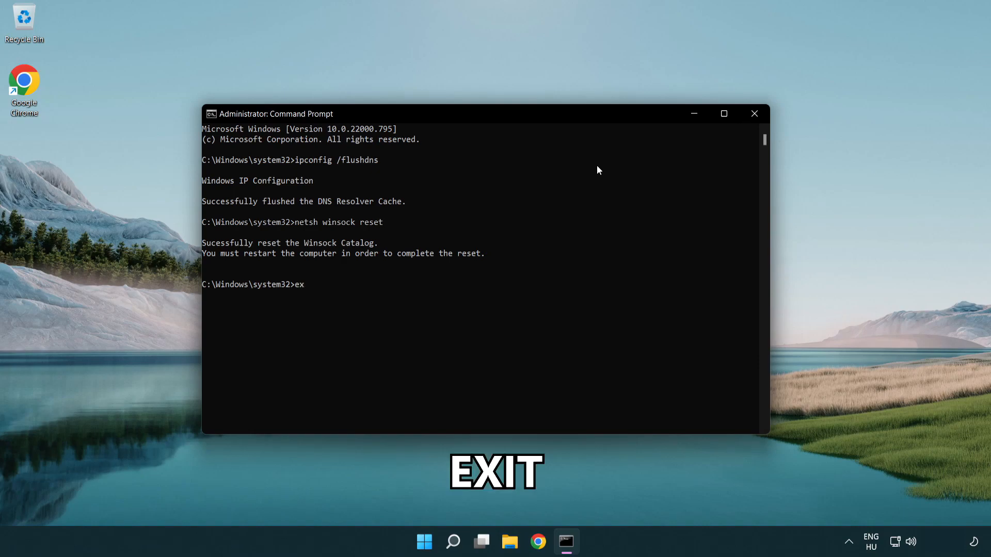
type("it")
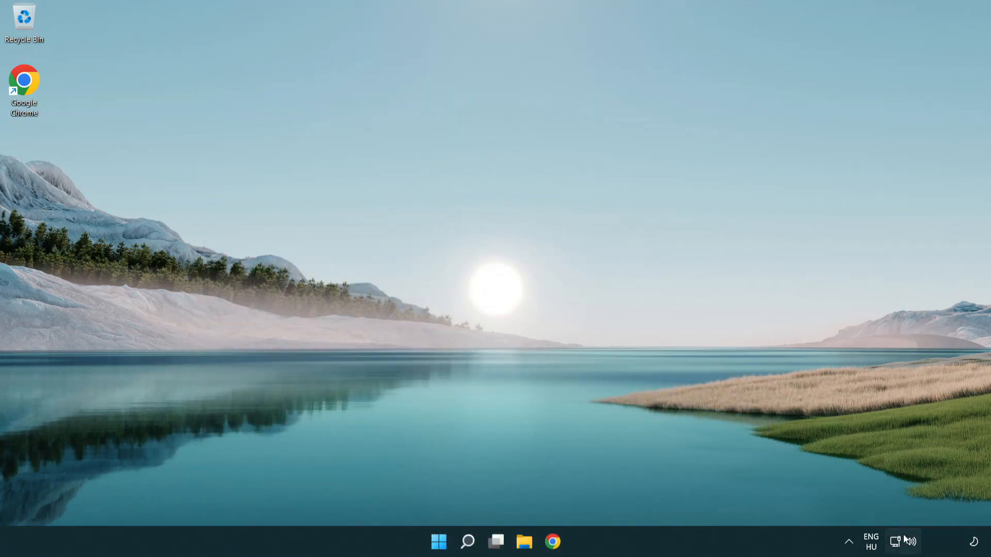
mouse_move(895, 541)
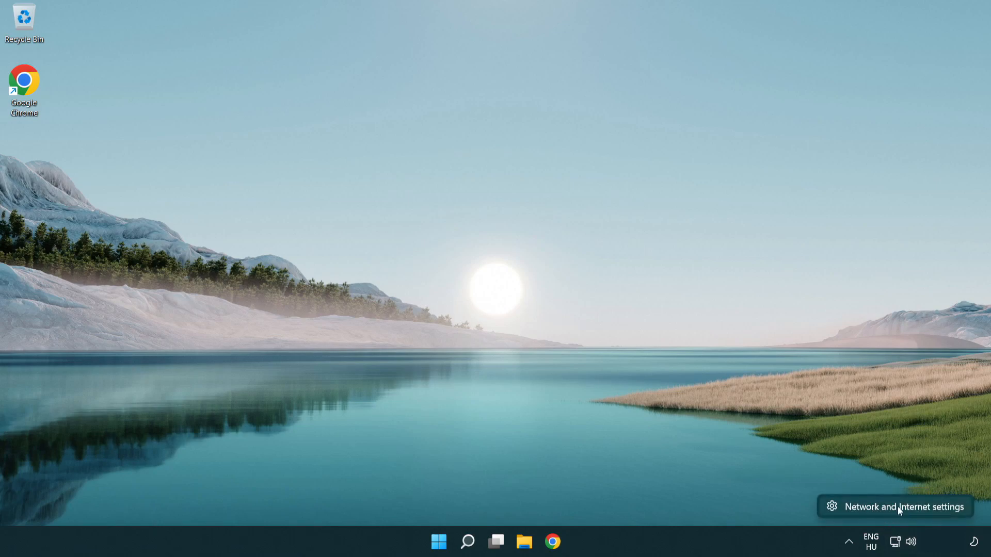
Open Network and Internet settings from the system tray network icon.
left_click(904, 507)
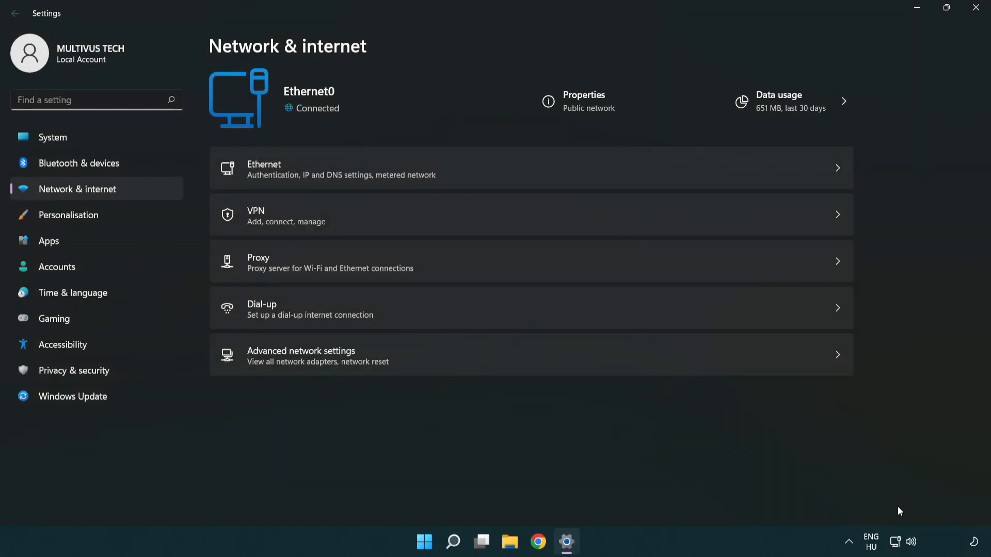
mouse_move(332, 361)
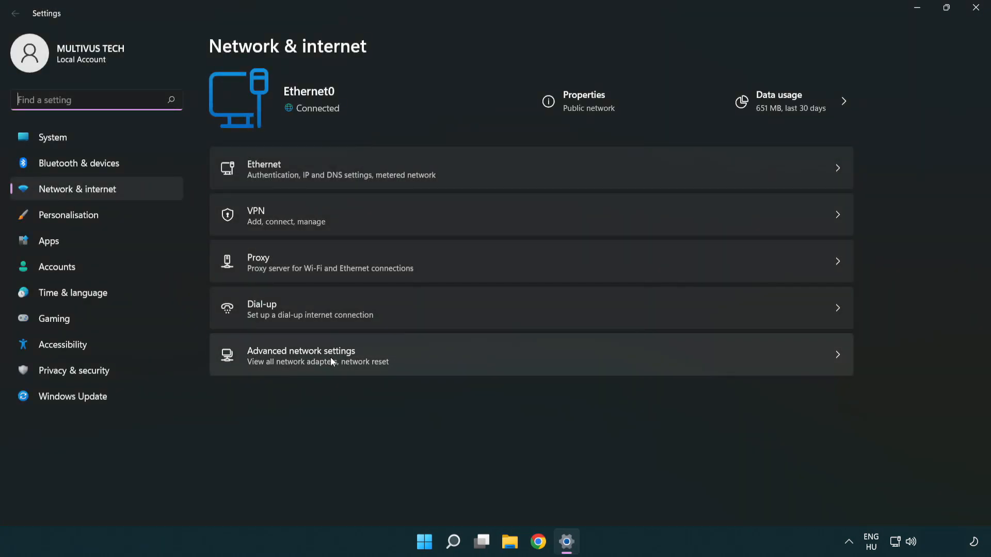
Go to Advanced network settings and open More network adapter options.
left_click(301, 355)
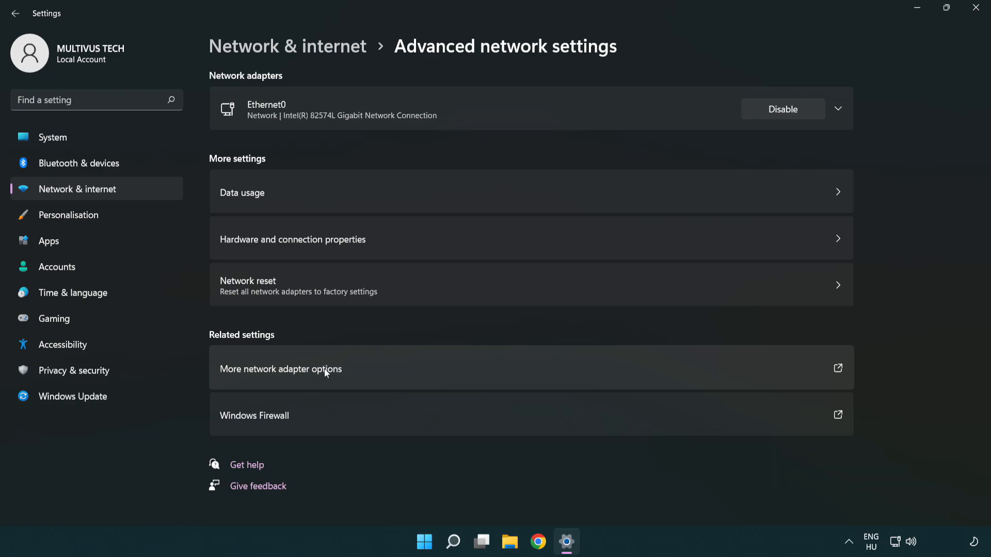
mouse_move(305, 377)
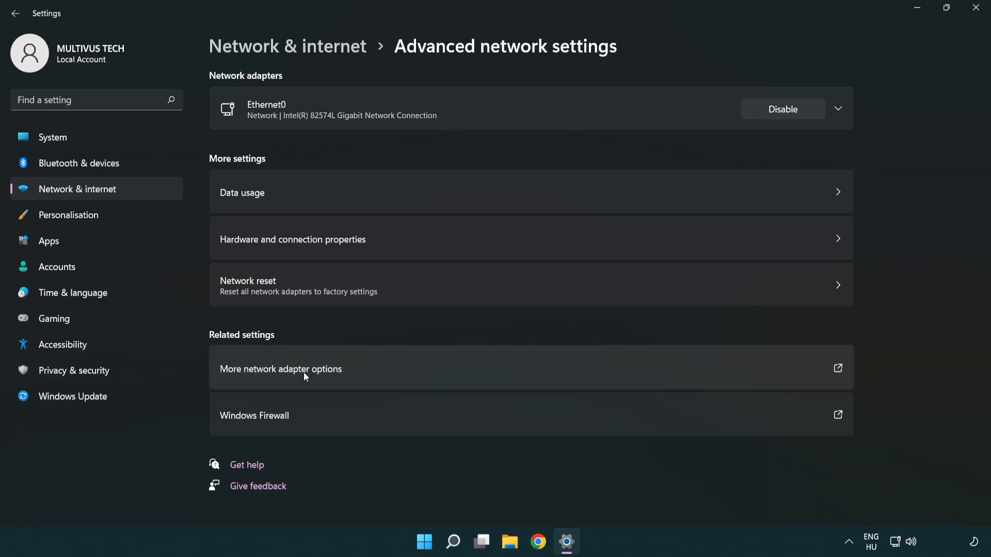
left_click(281, 369)
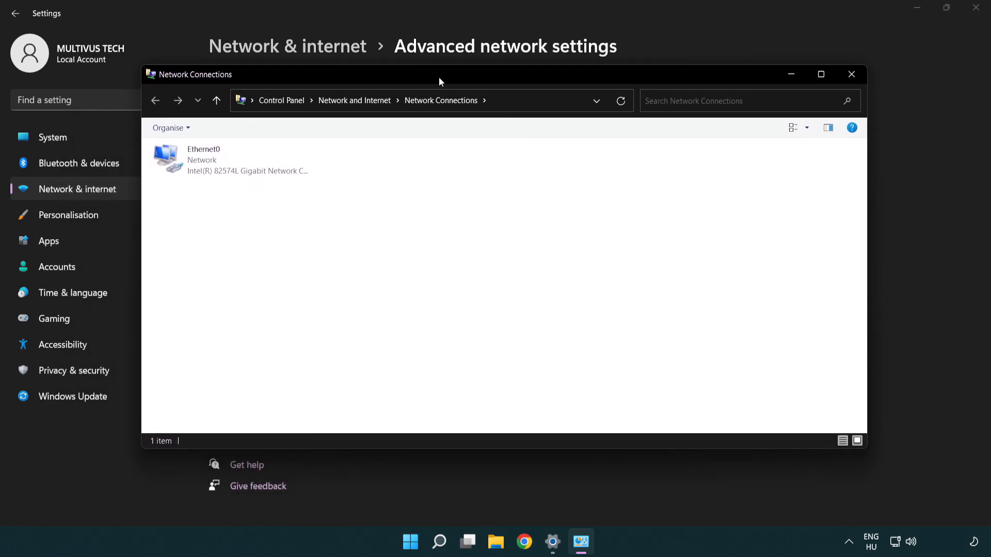
Open the Properties dialog for the Ethernet0 adapter.
left_click(224, 161)
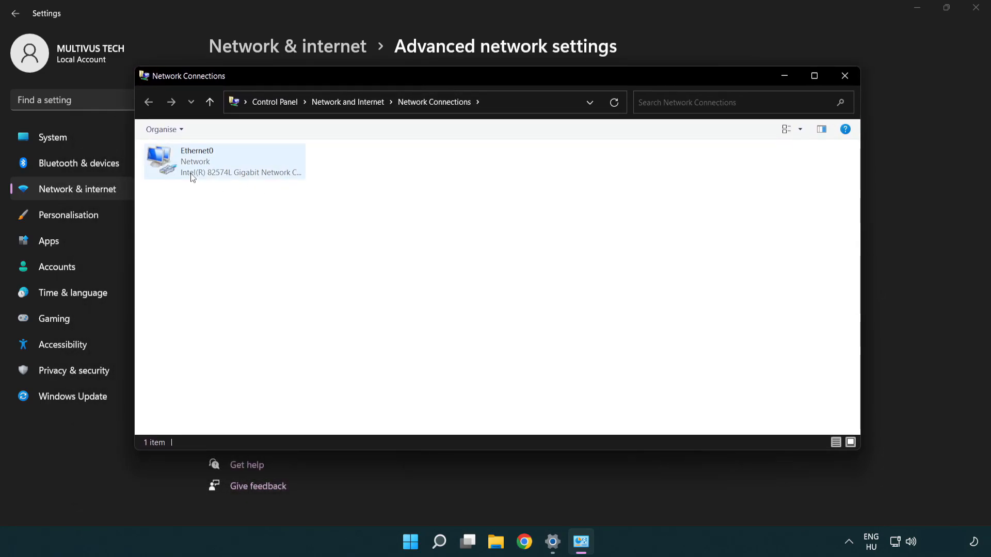
left_click(223, 161)
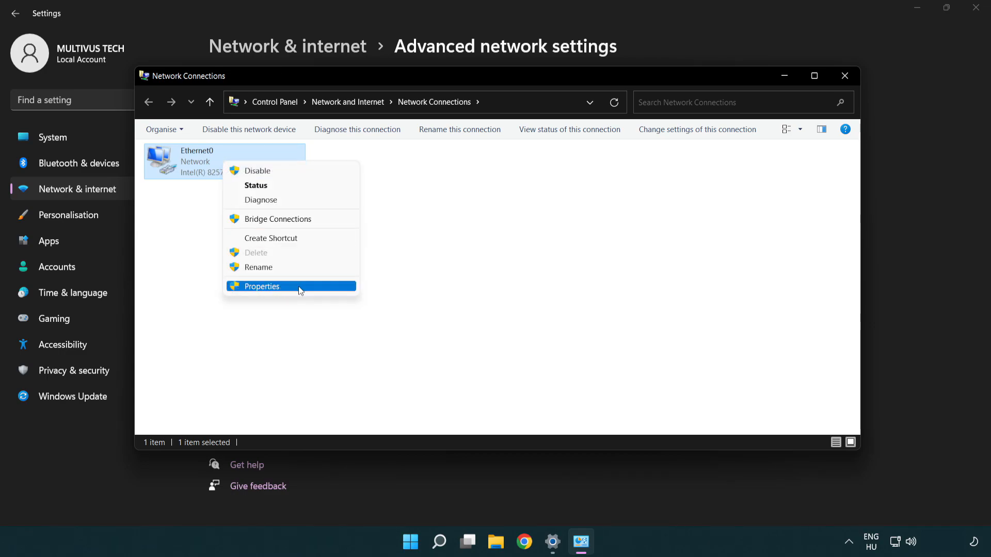
left_click(259, 286)
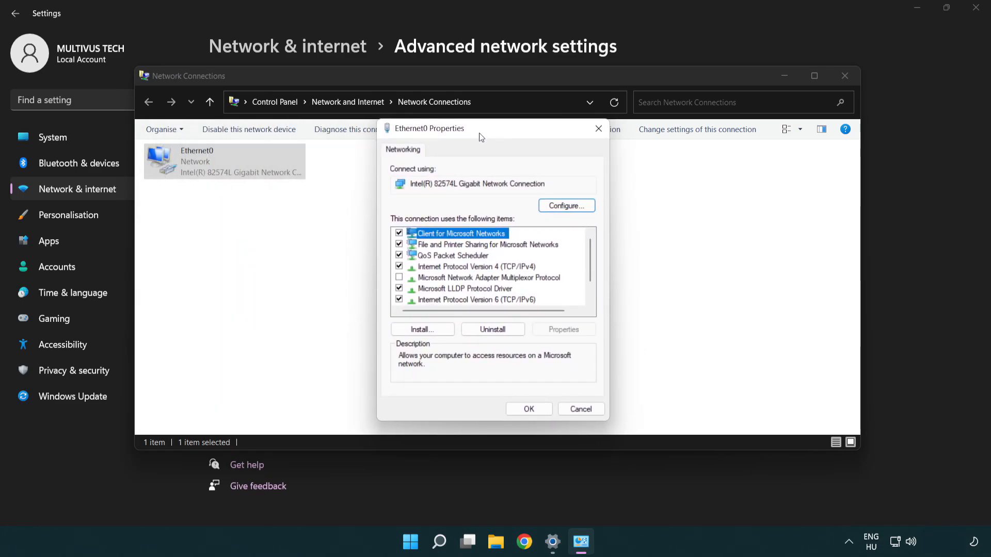
Open the Internet Protocol Version 4 (TCP/IPv4) properties for Ethernet0.
left_click(473, 267)
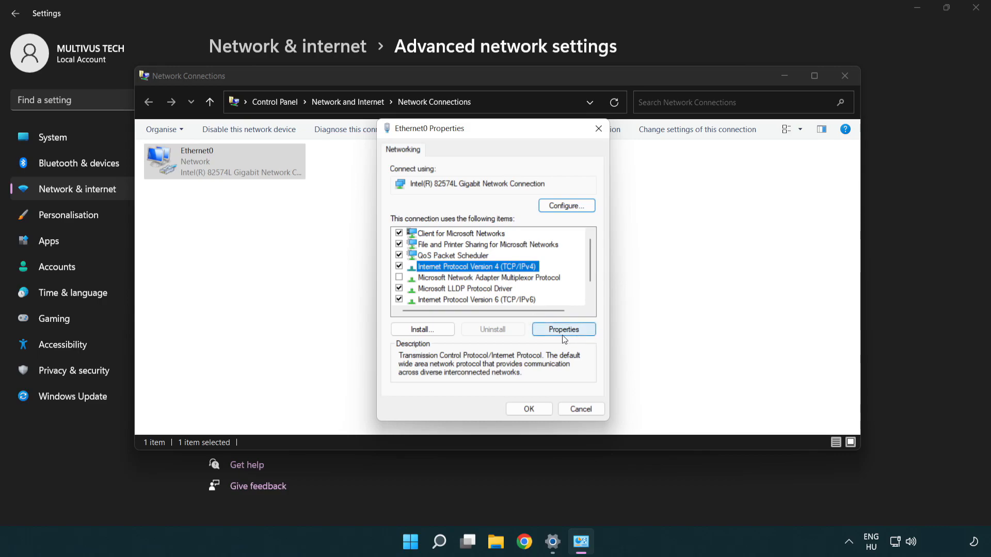
left_click(562, 329)
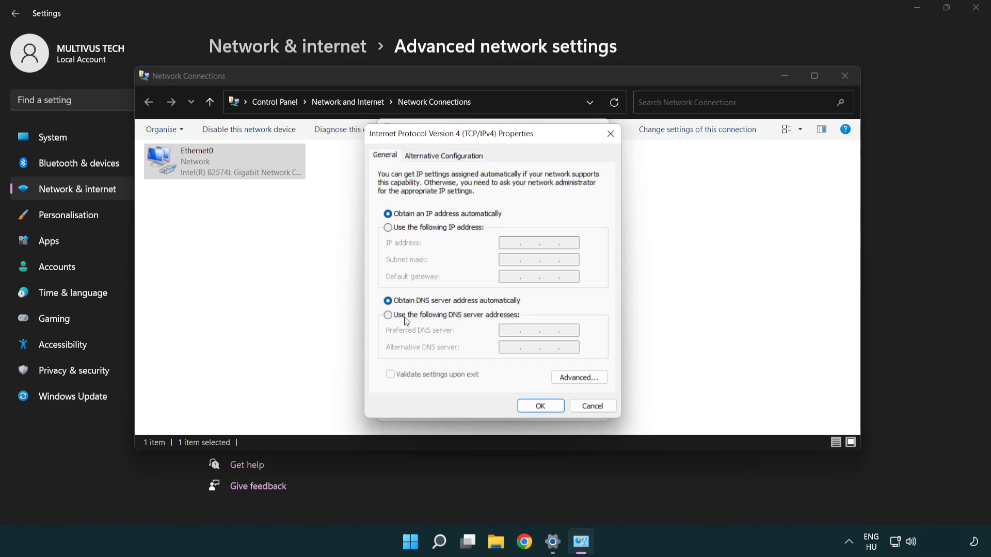
Set DNS servers manually to 8.8.8.8 preferred and 8.8.4.4 alternate, and confirm.
left_click(388, 315)
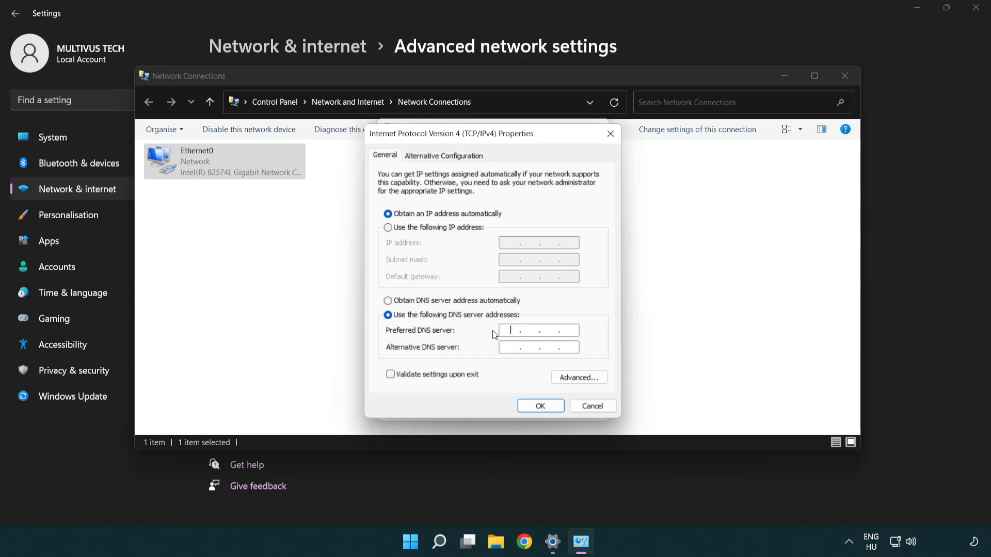
type("8 . .")
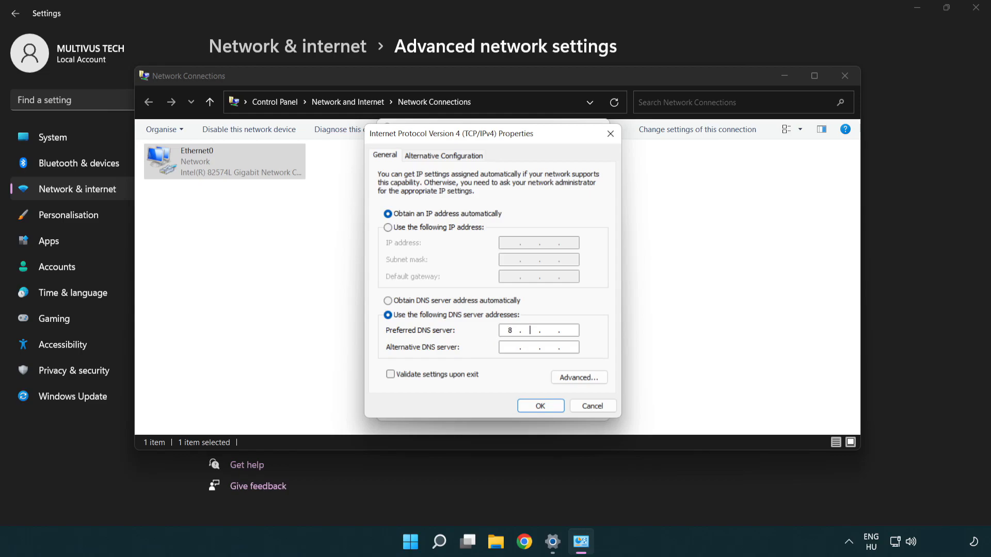
type(".8.8")
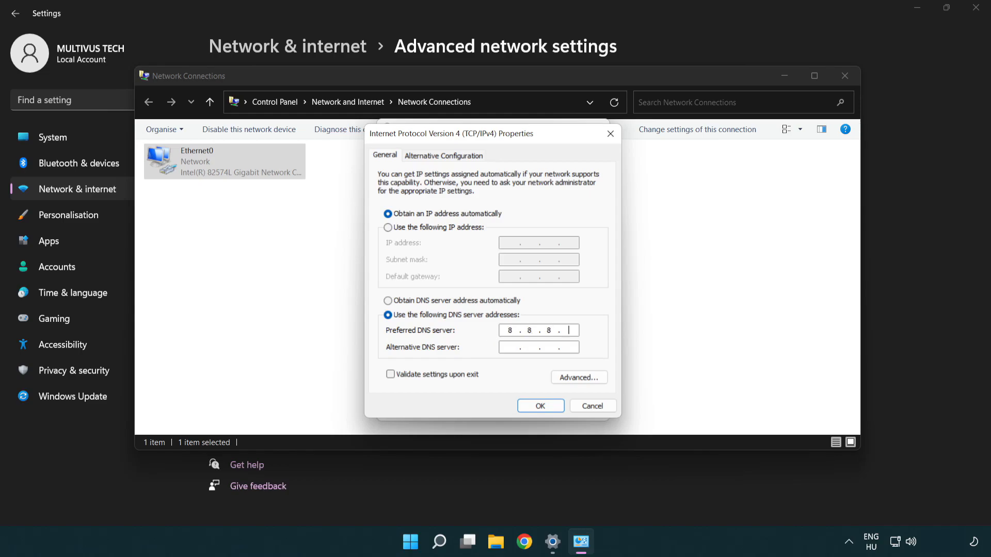
type("8")
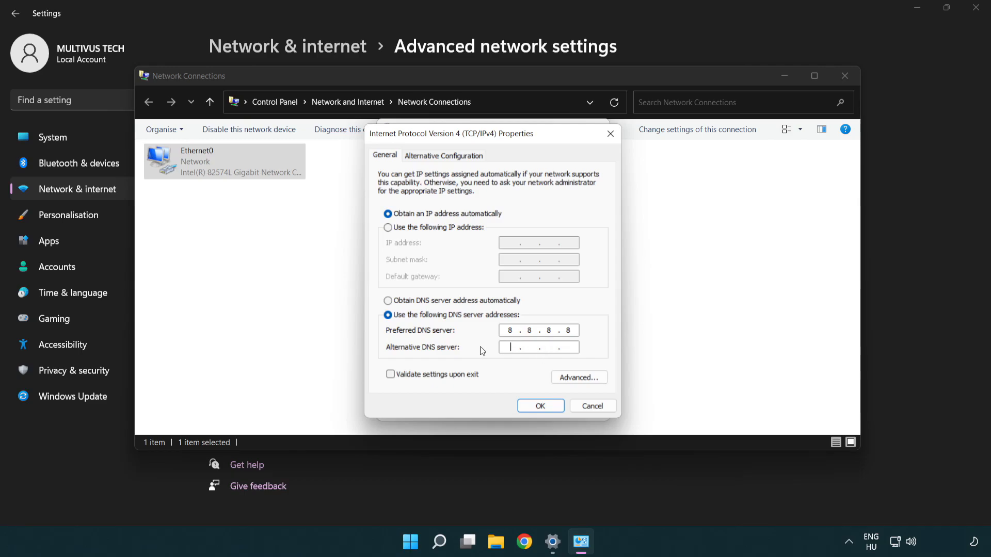
type("8.8.4.4")
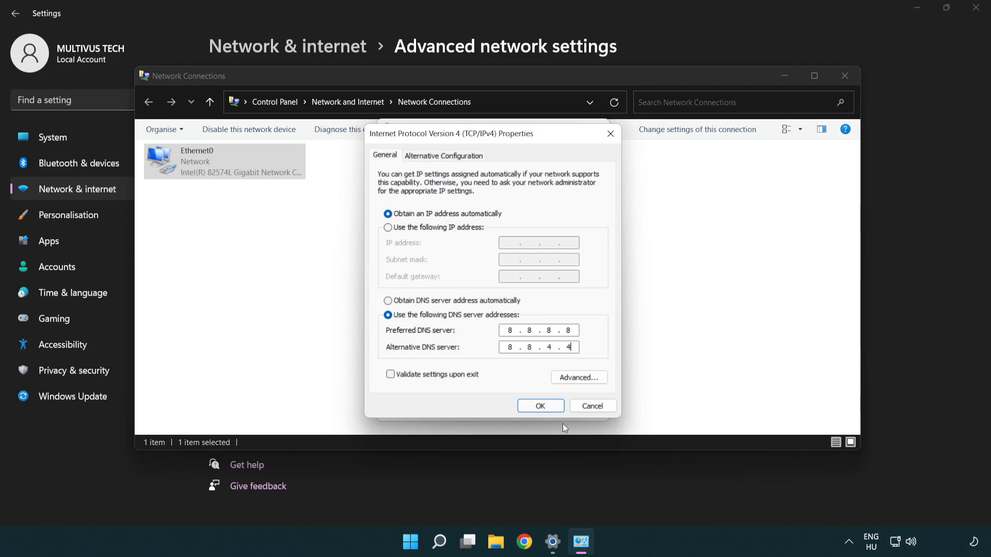
left_click(540, 406)
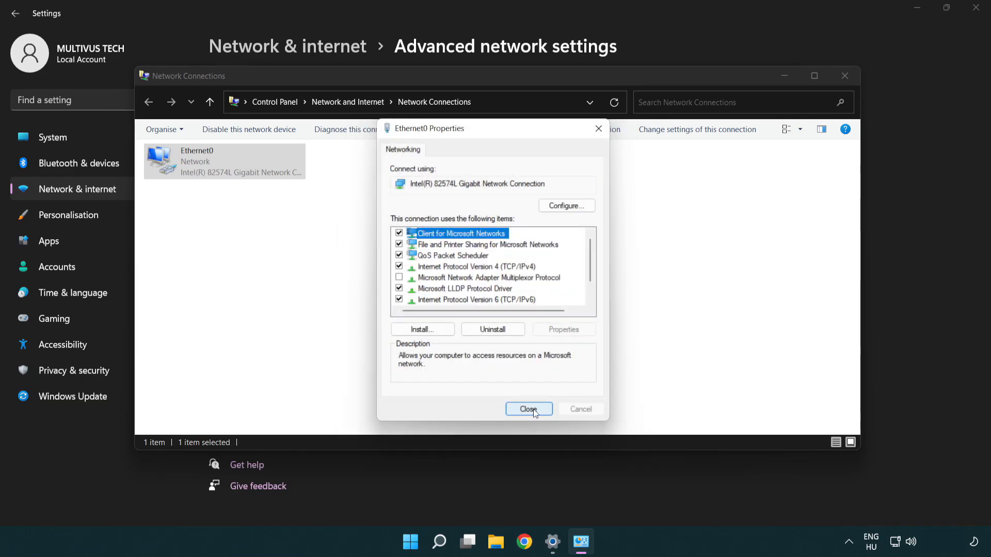
Close Ethernet0 Properties and Network Connections, then show the Start menu power options.
left_click(529, 409)
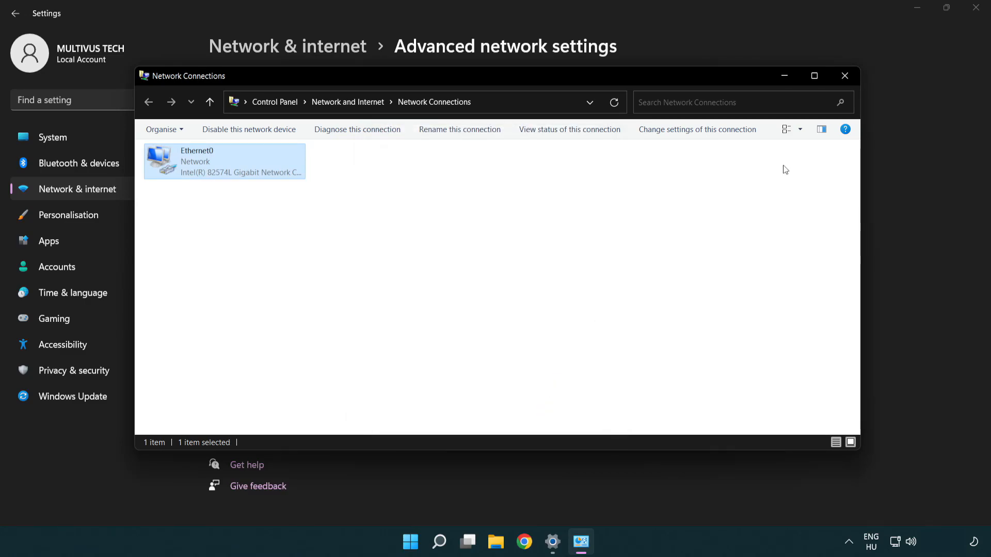
mouse_move(845, 76)
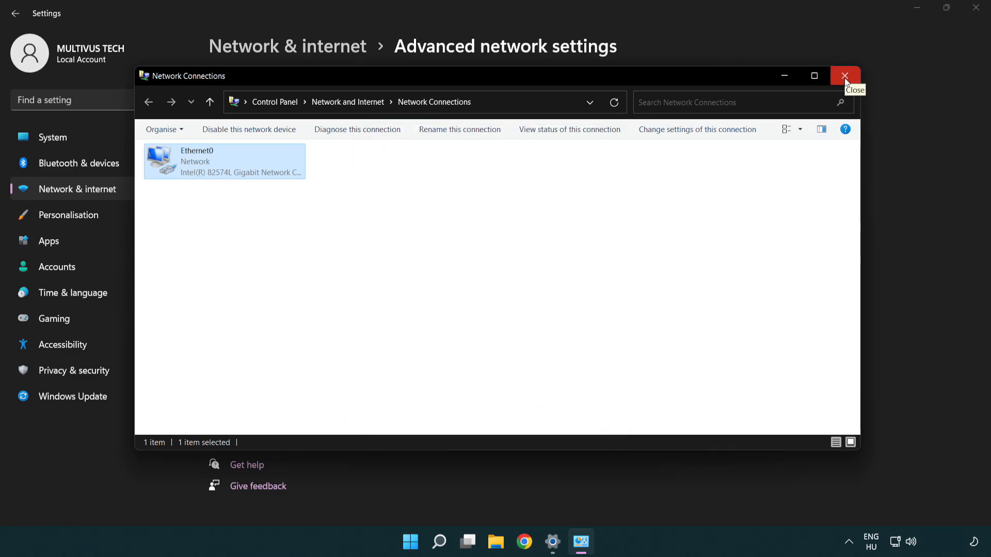
left_click(845, 75)
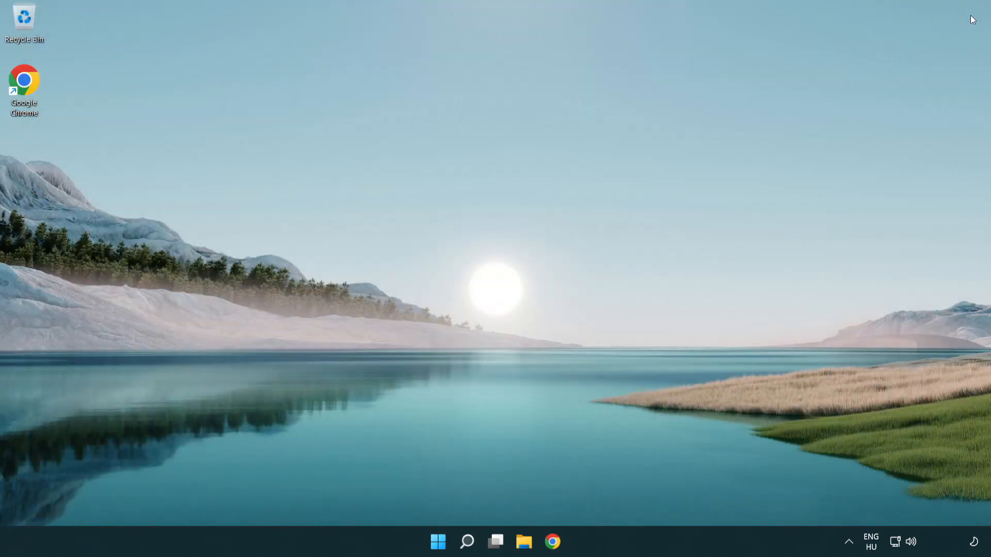
left_click(437, 542)
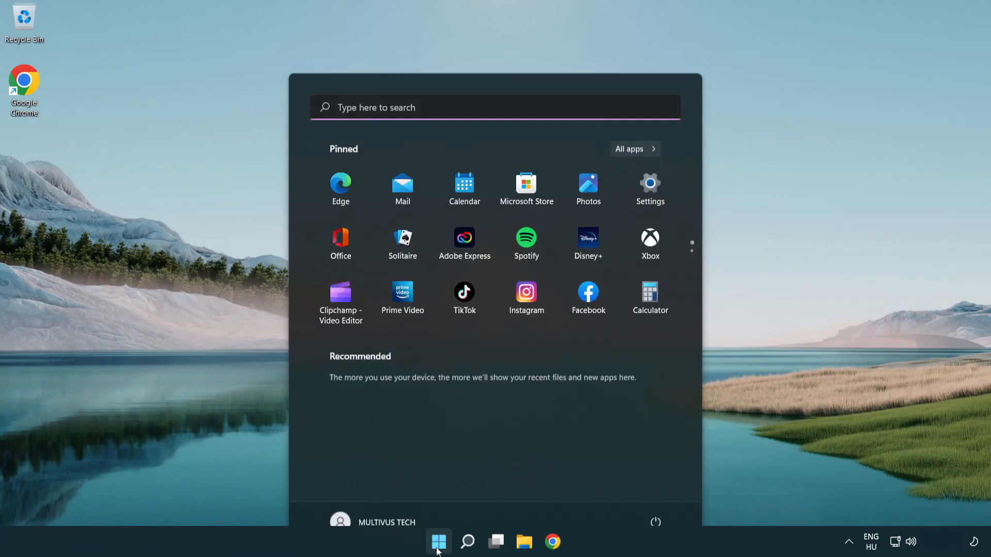
left_click(656, 521)
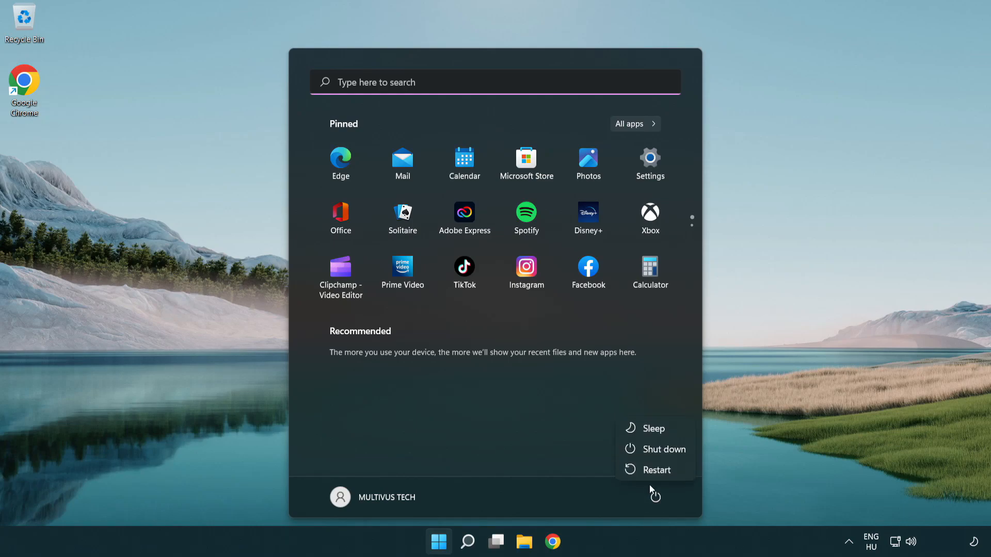